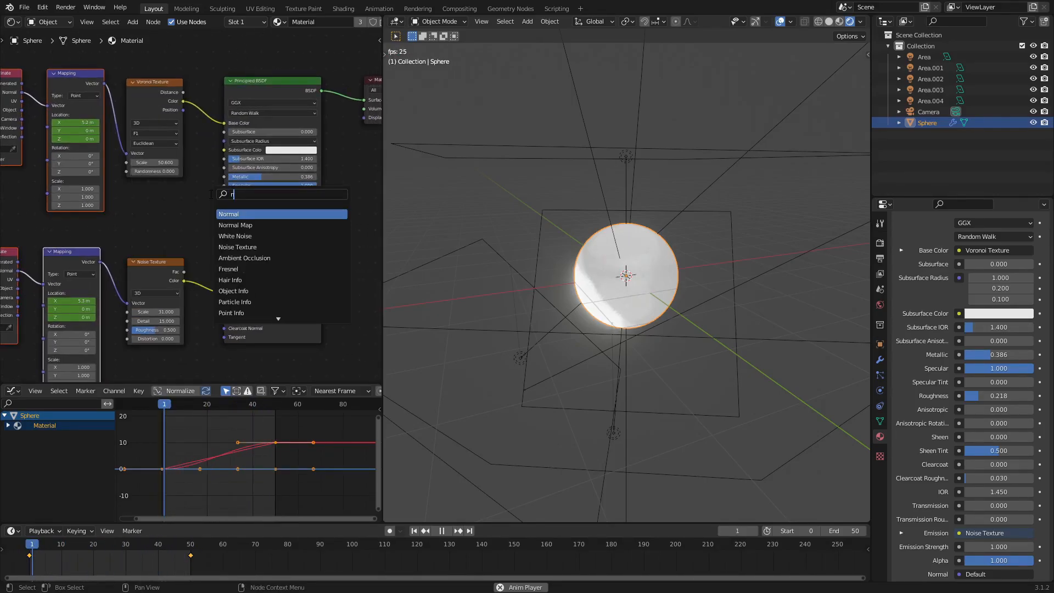
- Search 'noise' in the Add node menu before cancelling and splitting the 3D view
text(noise)
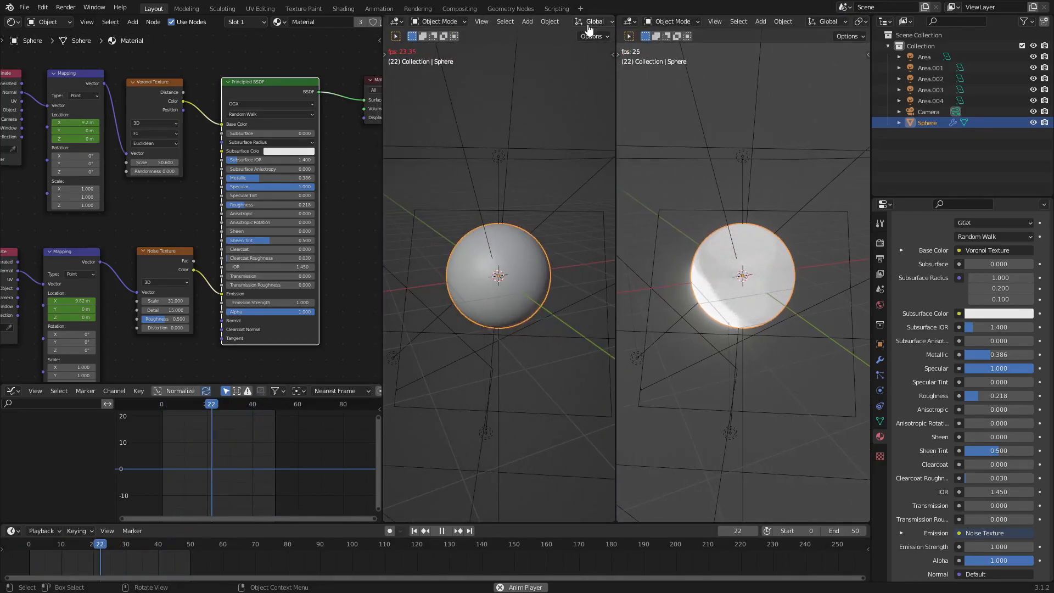
- Join the two viewport areas back into a single rendered view of the Voronoi sphere
click(396, 21)
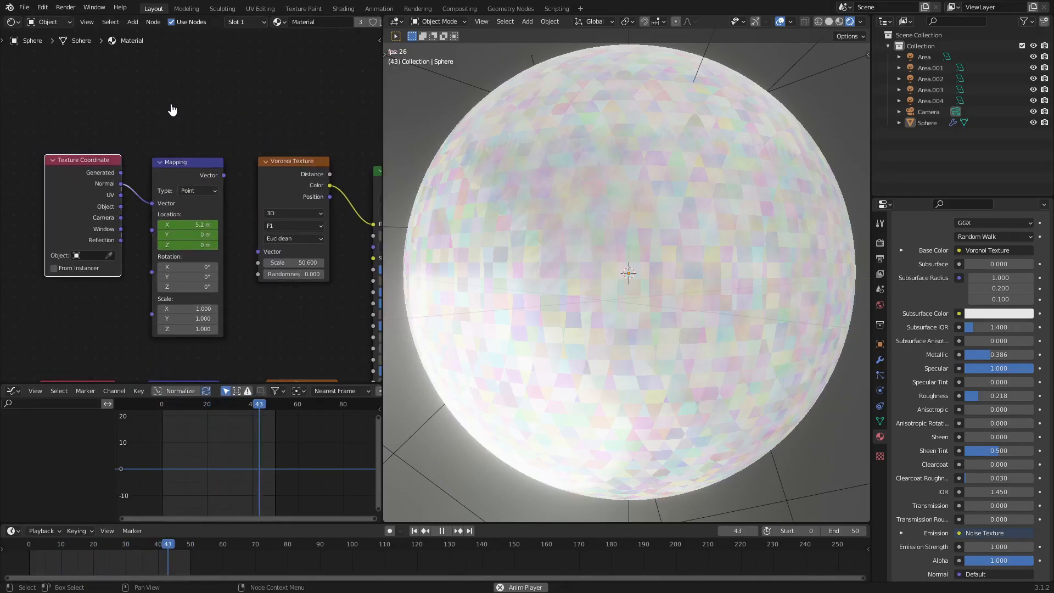
text(mapp)
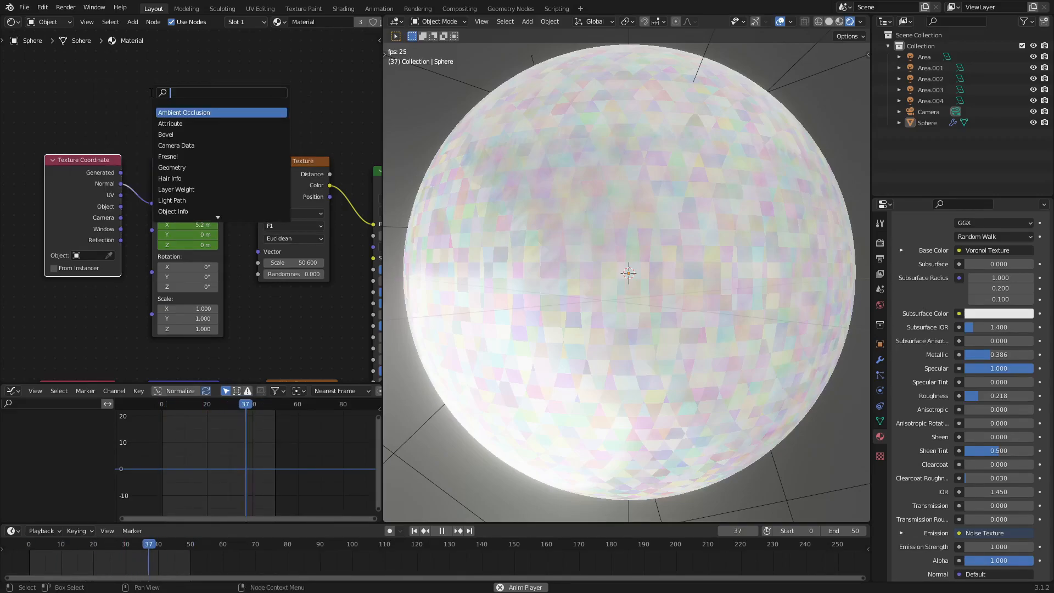
text(texture)
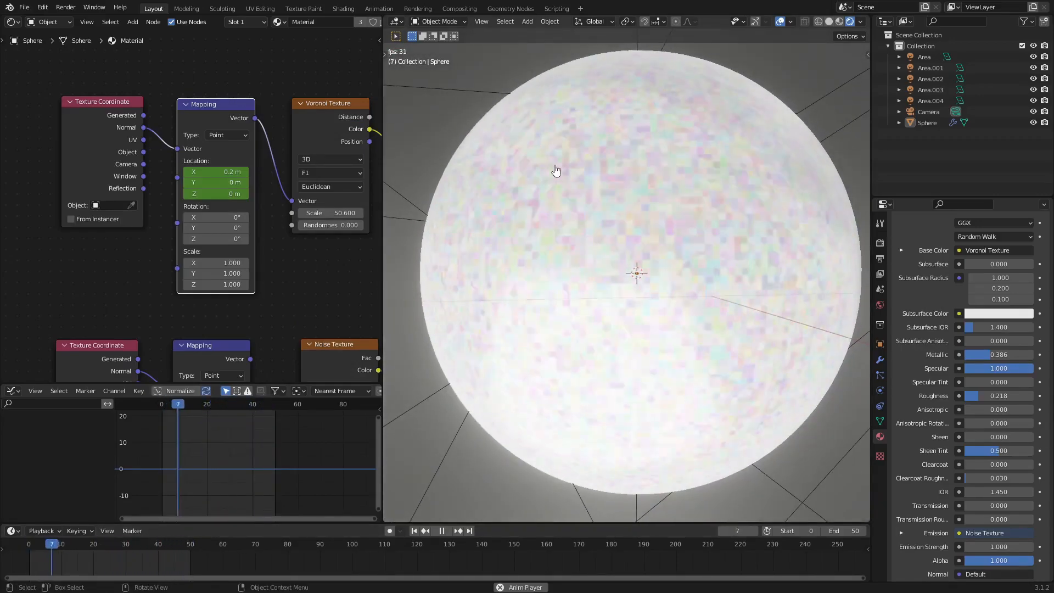
- Stop playback and keyframe Mapping X location: 0 m at frame 0, 10 m at frame 50
click(441, 531)
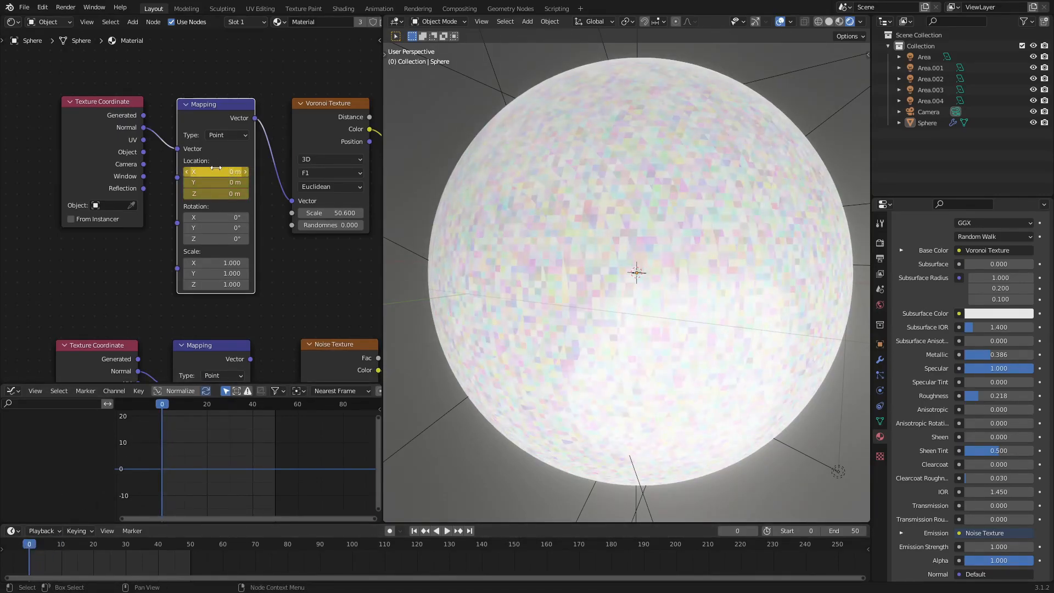
mouse_move(216, 172)
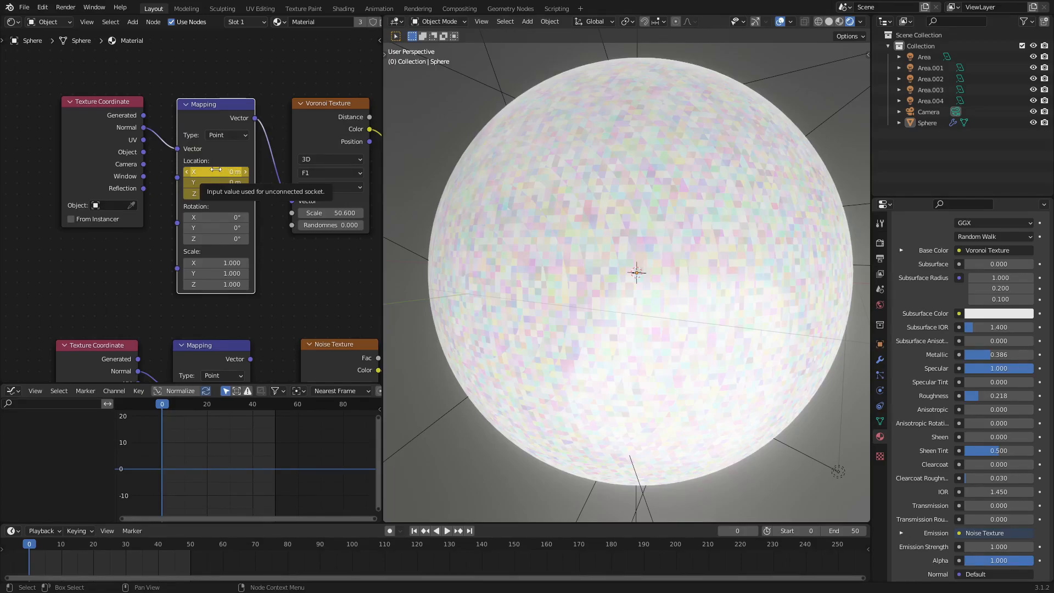
click(448, 531)
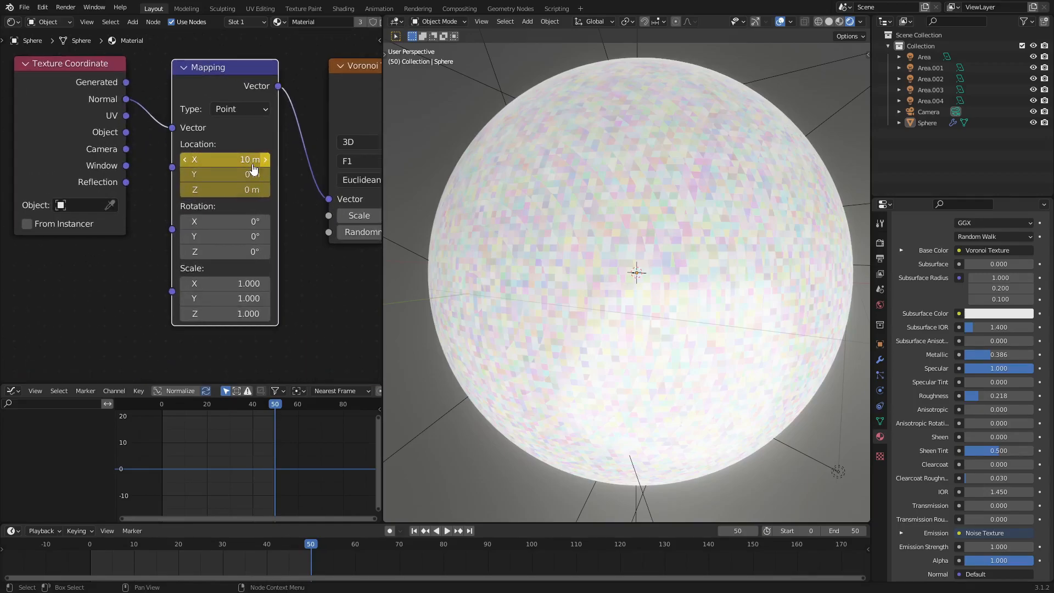
double_click(225, 159)
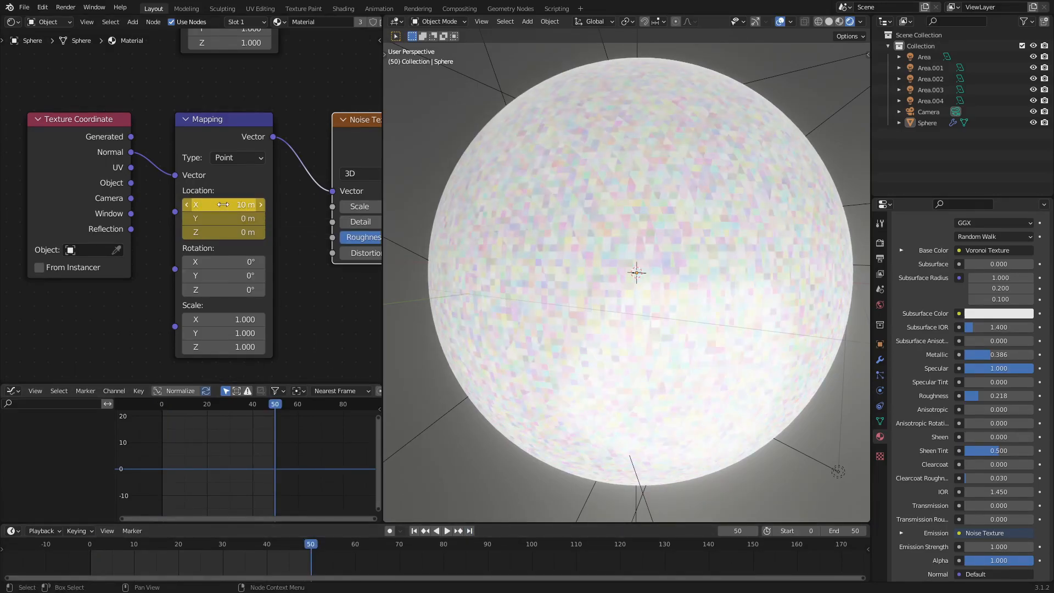
mouse_move(223, 204)
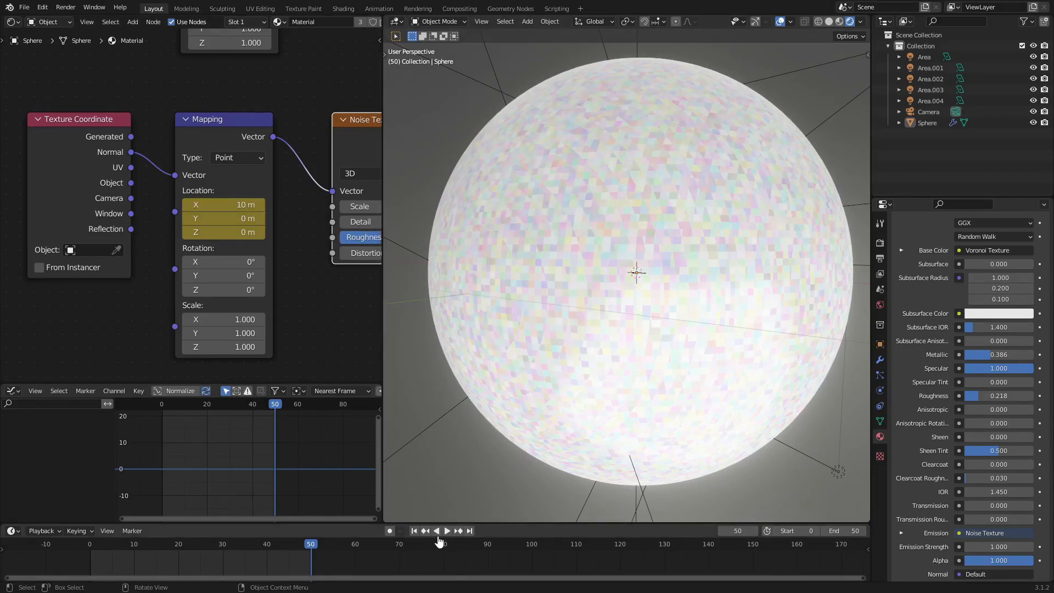
- Play the animation and select the sphere to show its X-location F-curves
click(447, 531)
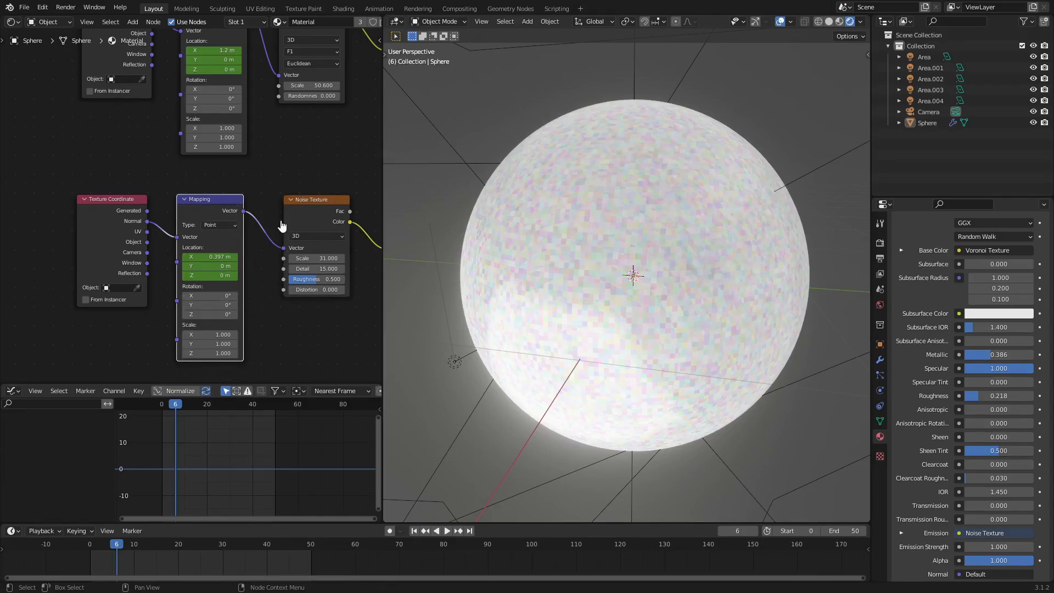
click(637, 285)
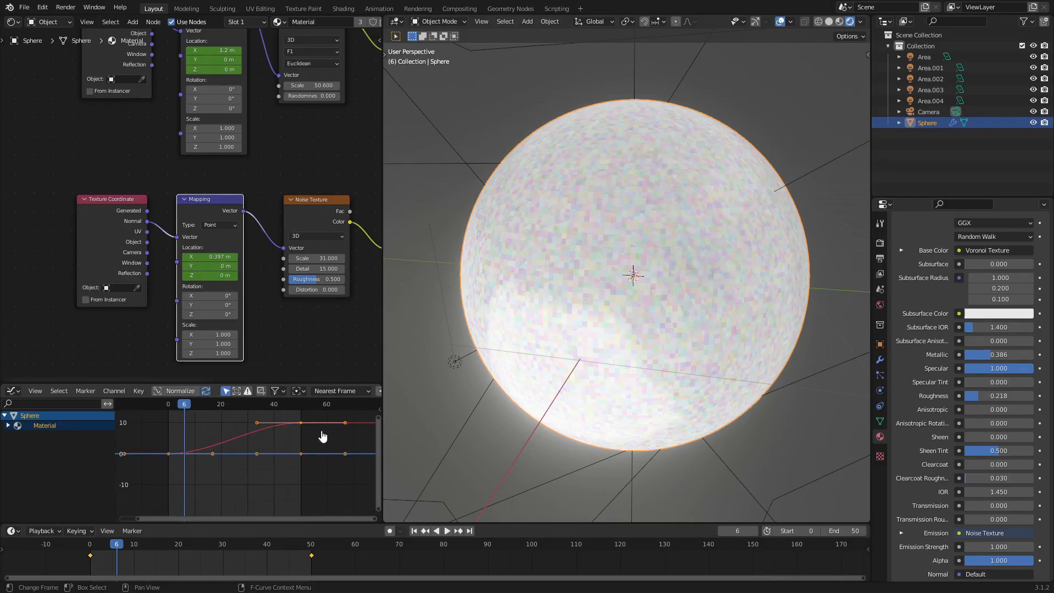
- Bring up the F-Curve context menu over the X-location curves in the Graph Editor
right_click(323, 436)
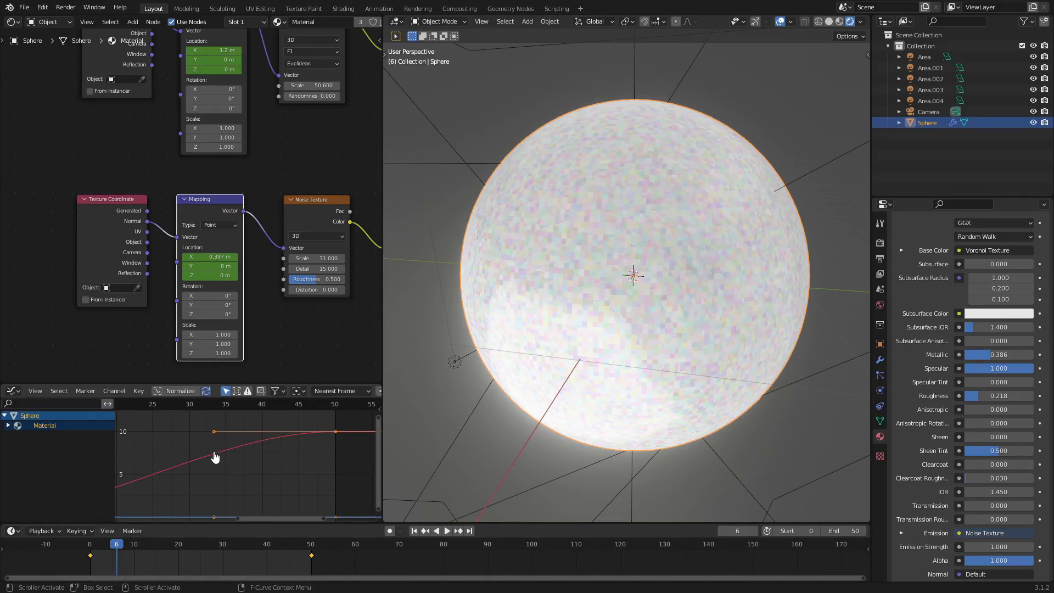
mouse_move(88, 557)
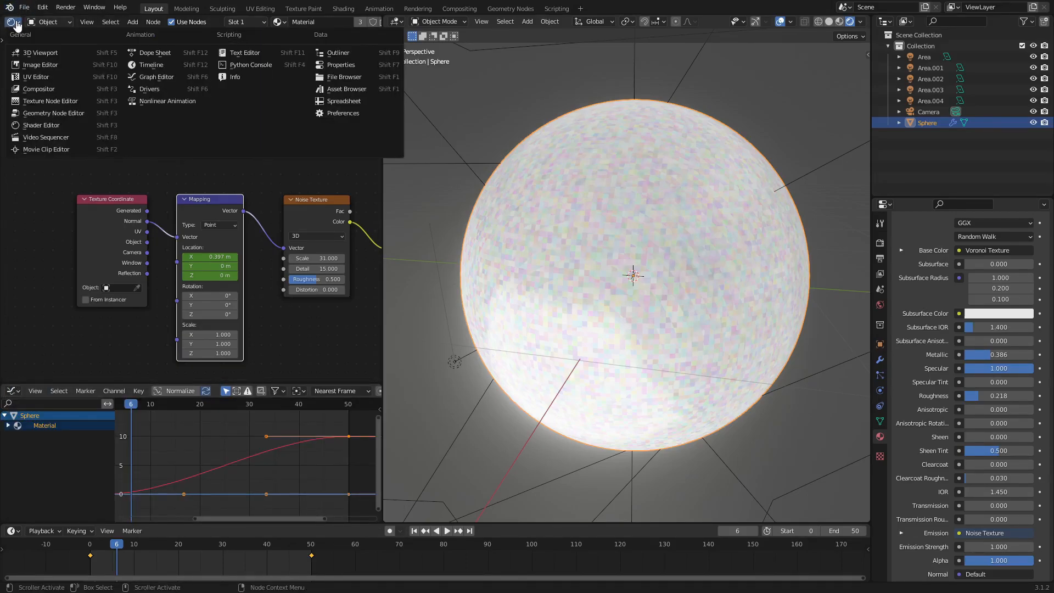
mouse_move(161, 77)
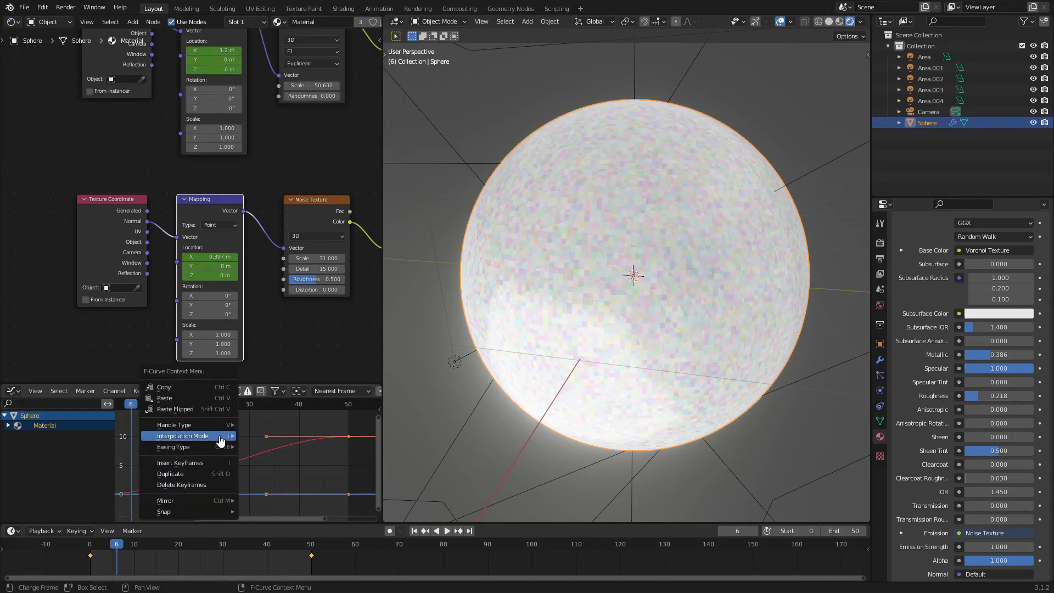
- Set the keyframes to Linear interpolation, jump to frame 0 and play the animation
click(182, 436)
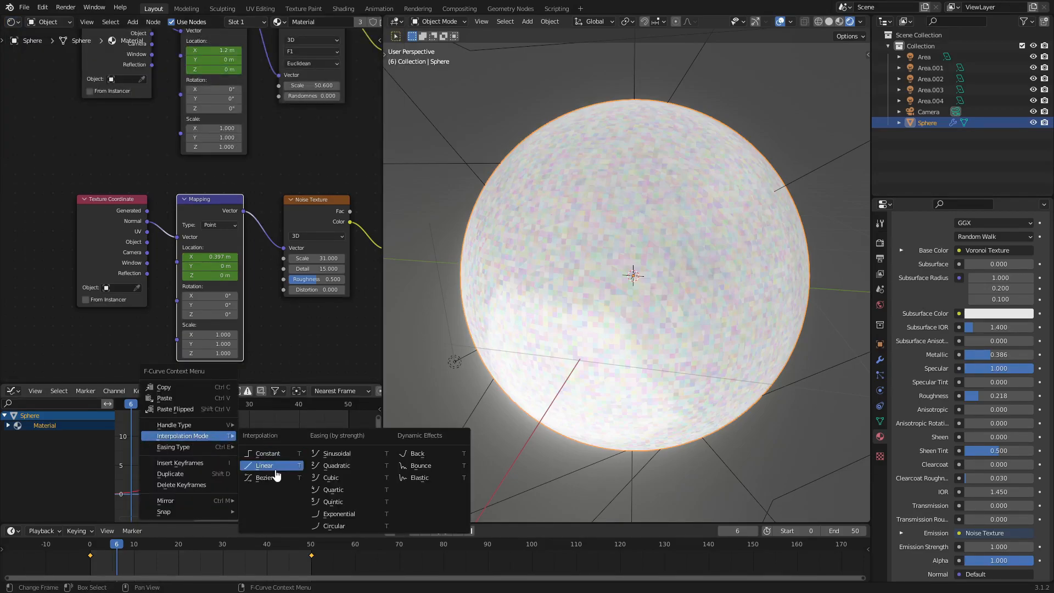
mouse_move(287, 466)
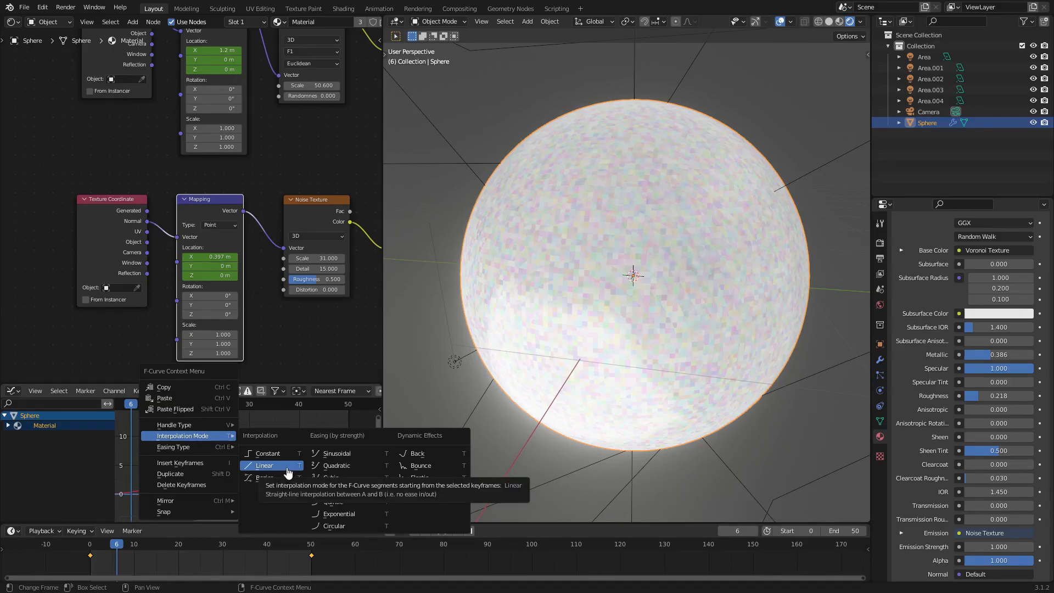
click(264, 466)
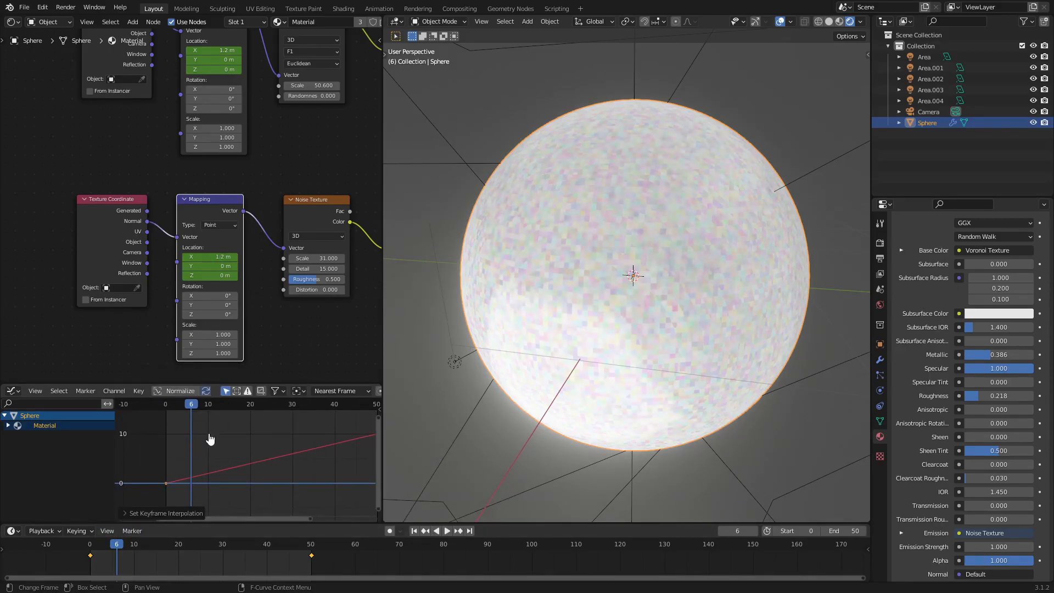
click(414, 531)
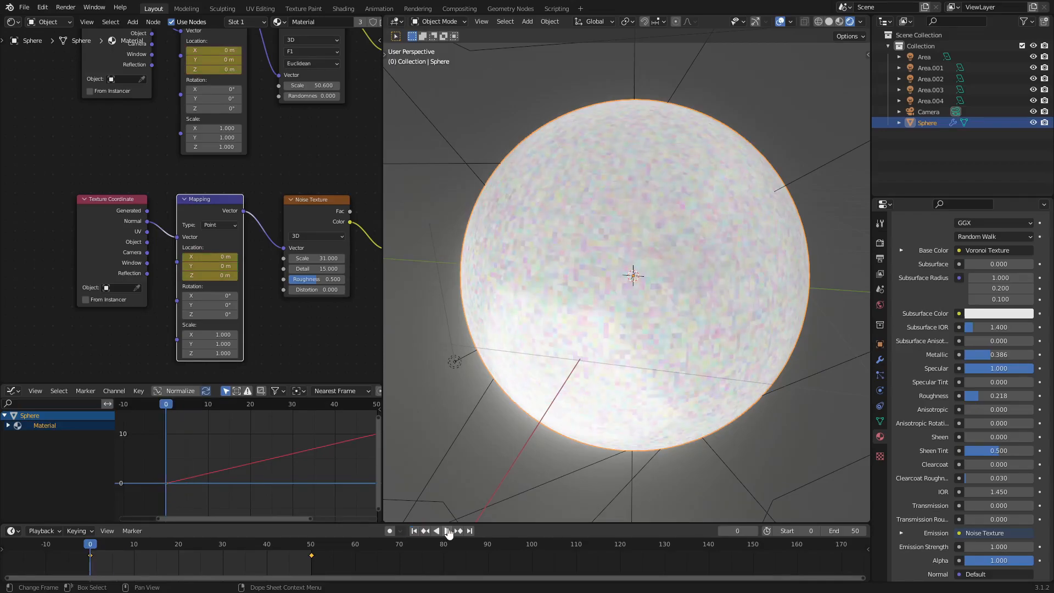
click(448, 531)
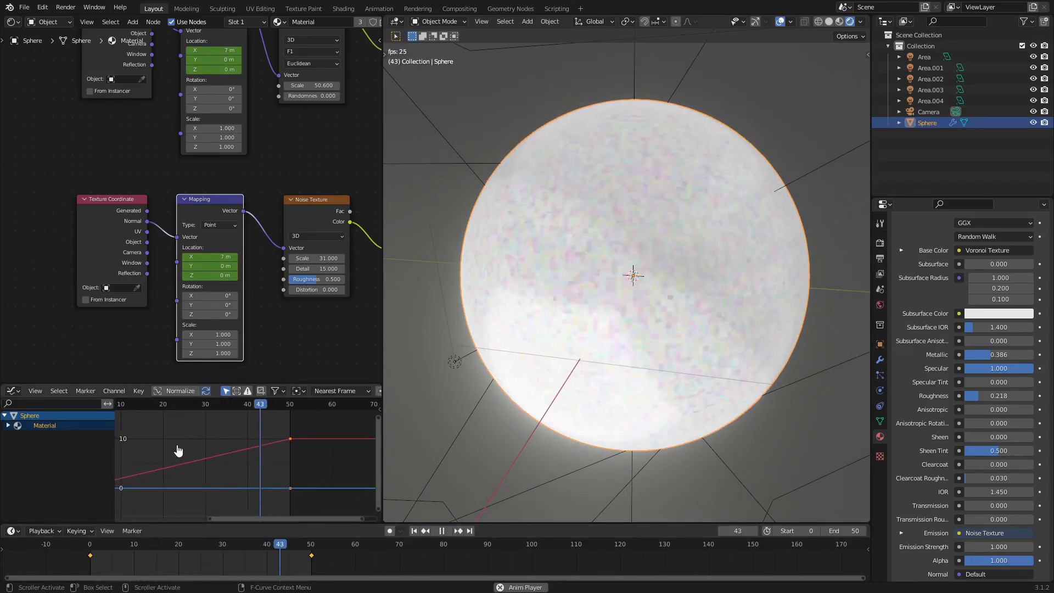